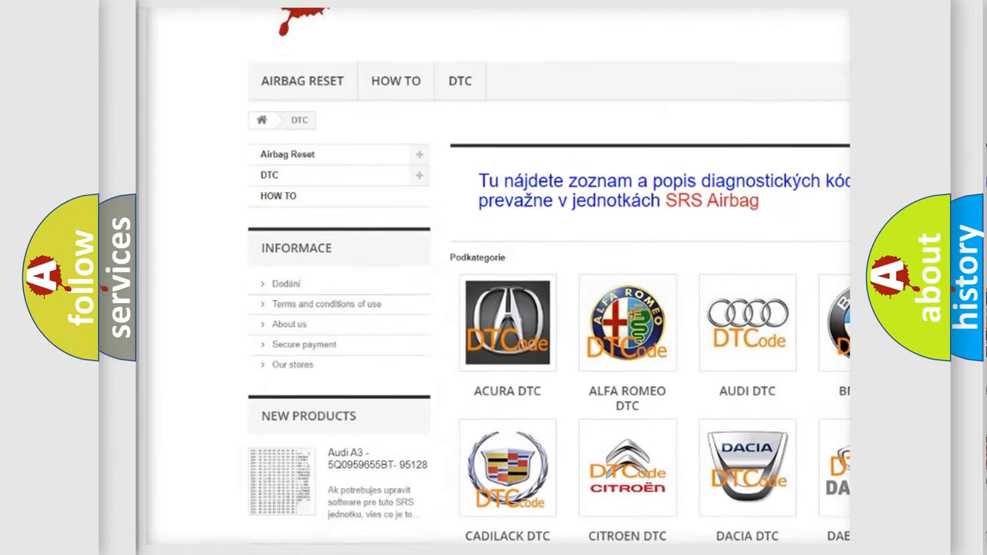
Step: Scroll down the DTC catalogue page to the SRS airbag fault-code table
scroll(down, 3)
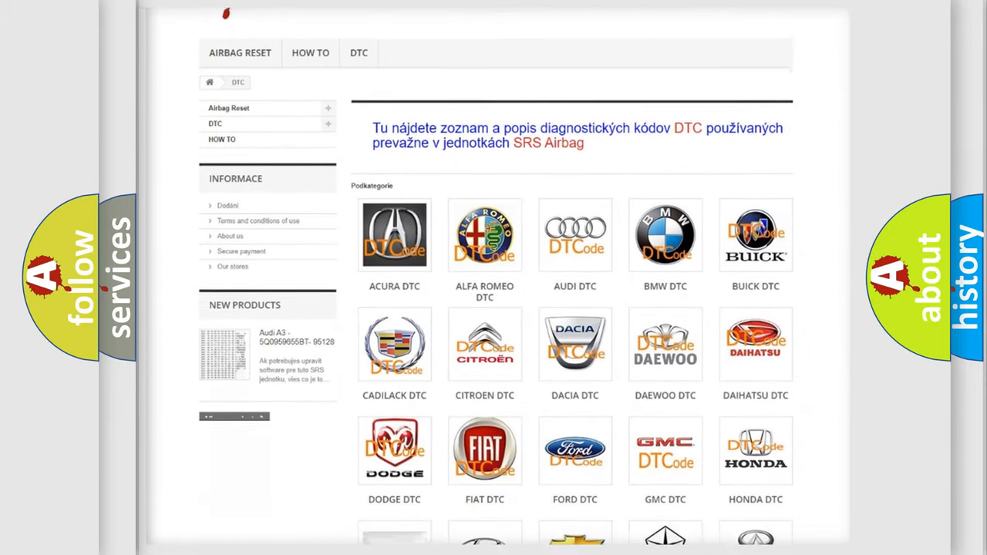
scroll(down, 3)
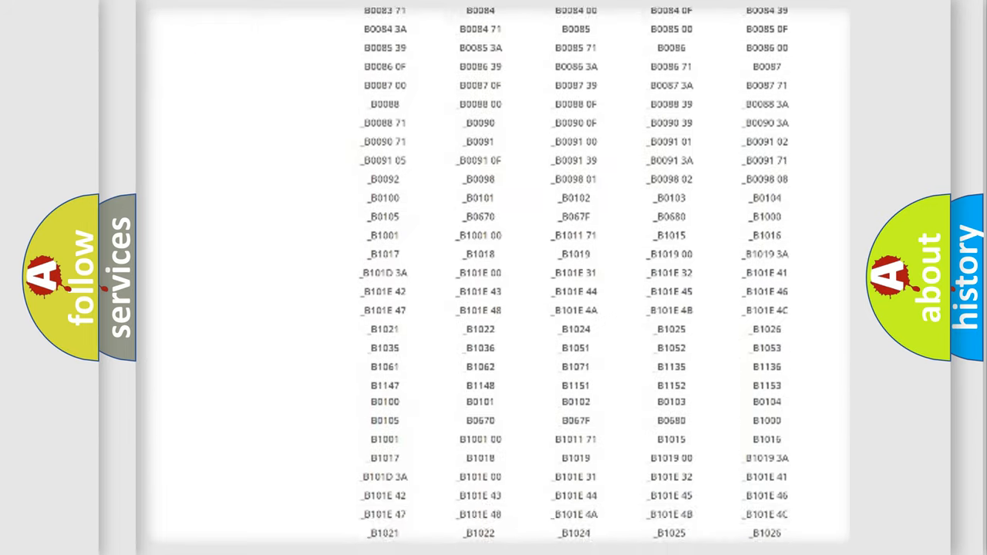
Step: Scroll back up the code list before the Honda B2635 definition slide appears
scroll(up, 3)
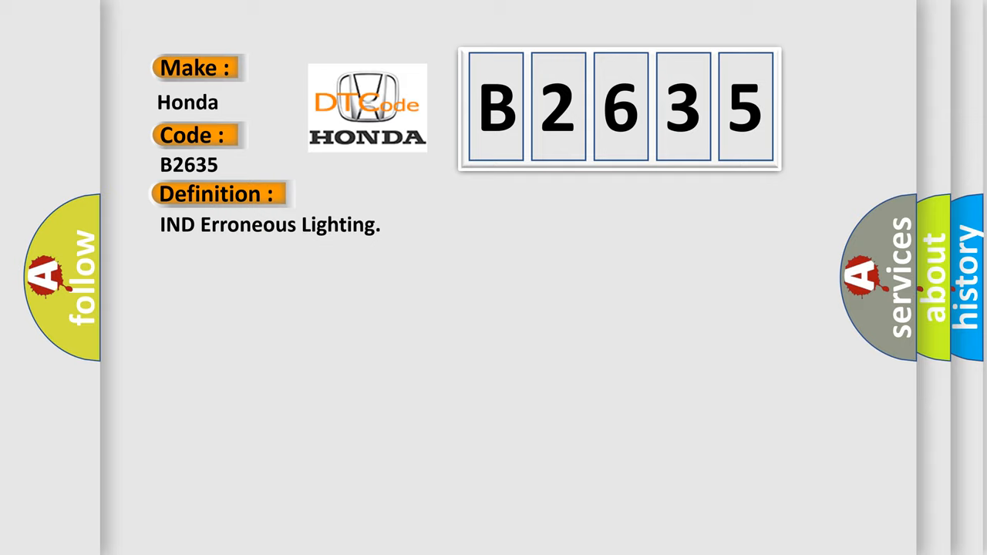
Step: Advance the B2635 slide to show the Description heading and multiple-DTC troubleshooting note
click(401, 194)
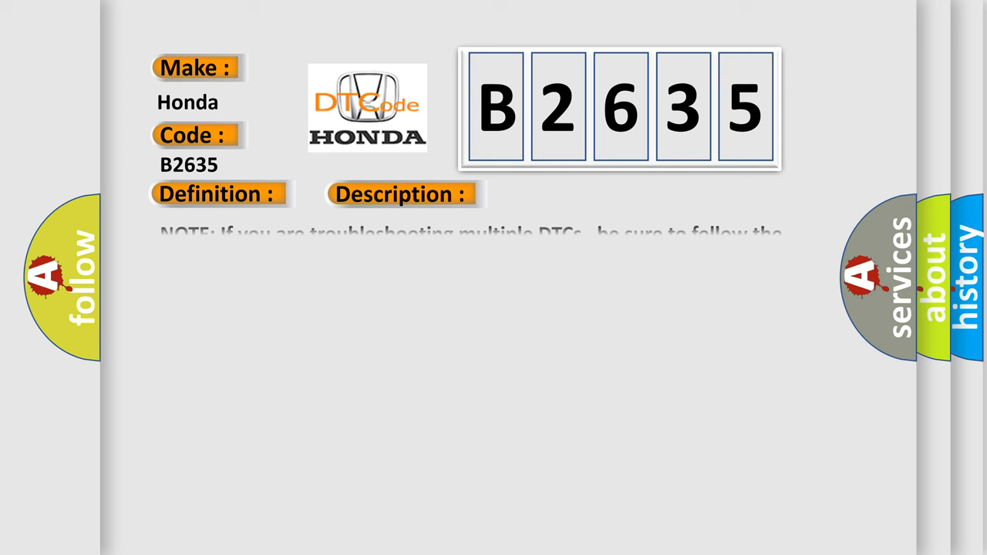